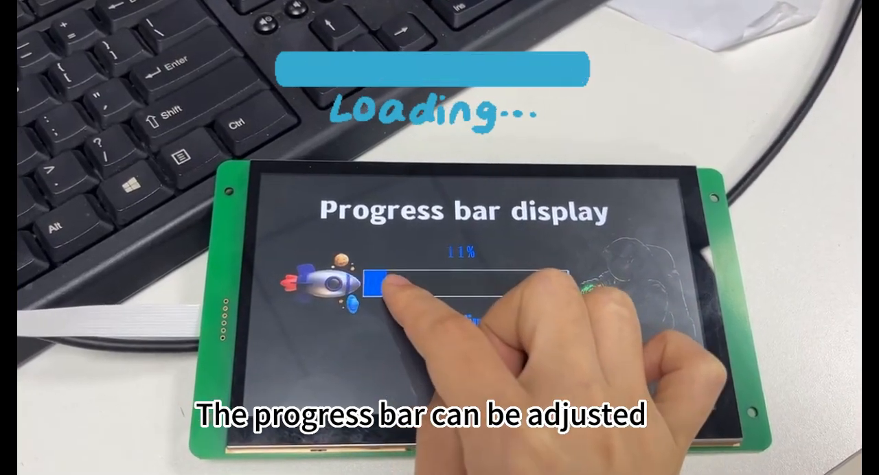
Step: Leave the tutorial slide show so the desktop with the Progress bar folder is visible
{"action": "left_click_drag", "start_coordinate": [374, 282], "coordinate": [549, 275]}
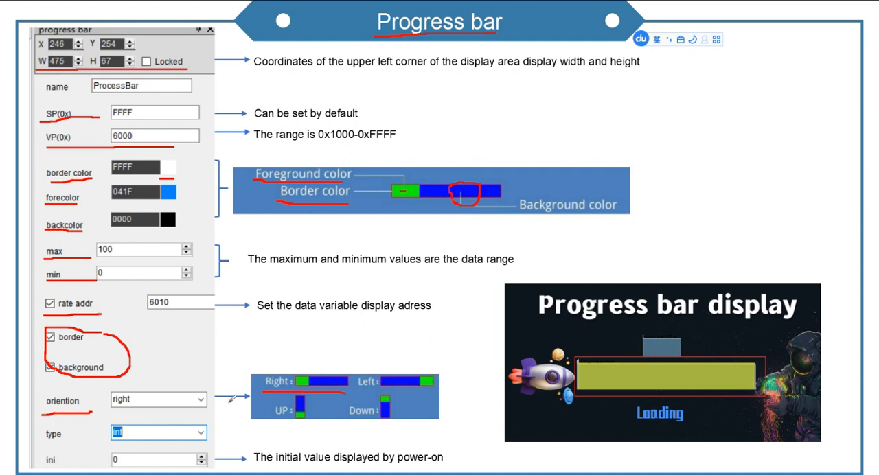
{"action": "type", "text": "type I set int"}
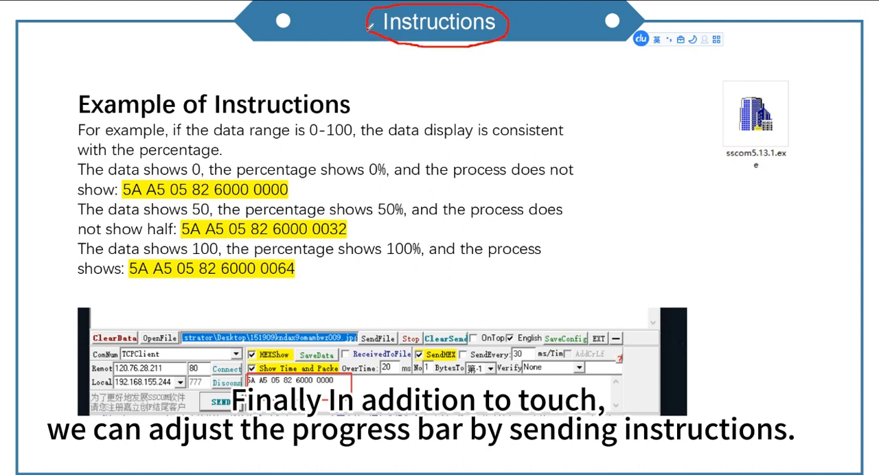
{"action": "mouse_move", "coordinate": [383, 64]}
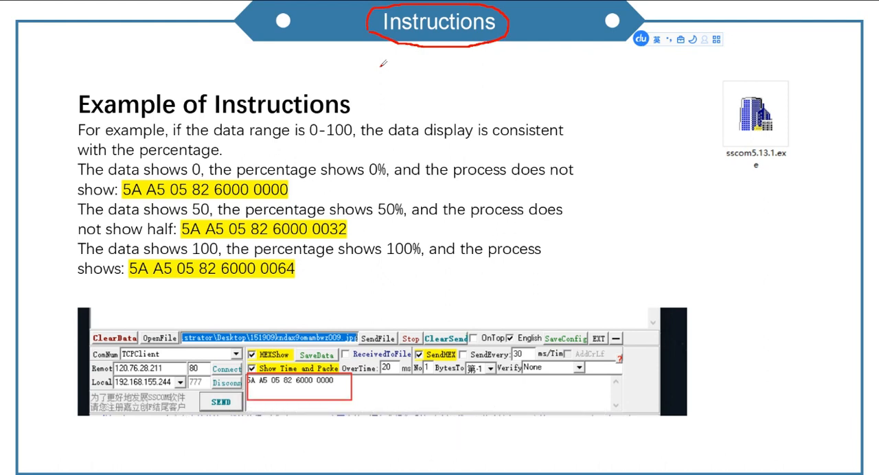
{"action": "left_click_drag", "start_coordinate": [77, 118], "coordinate": [343, 118]}
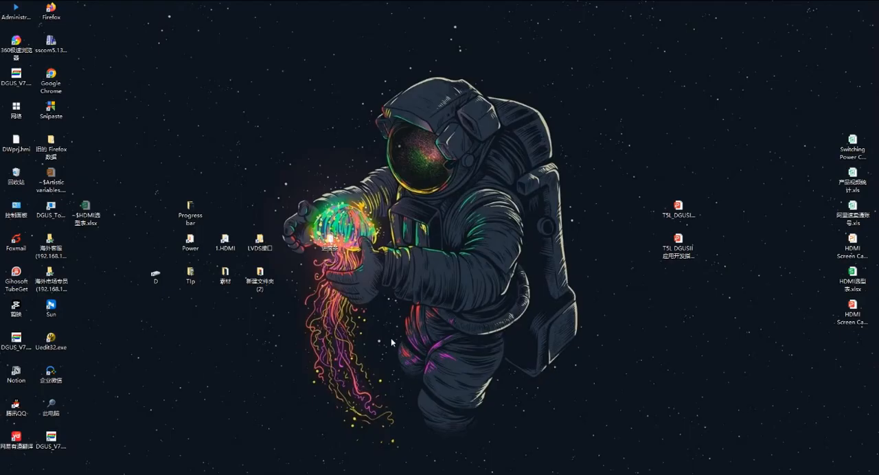
Step: Launch DGUS_V7645 so its welcome page with recent projects is showing
{"action": "left_click", "coordinate": [189, 212]}
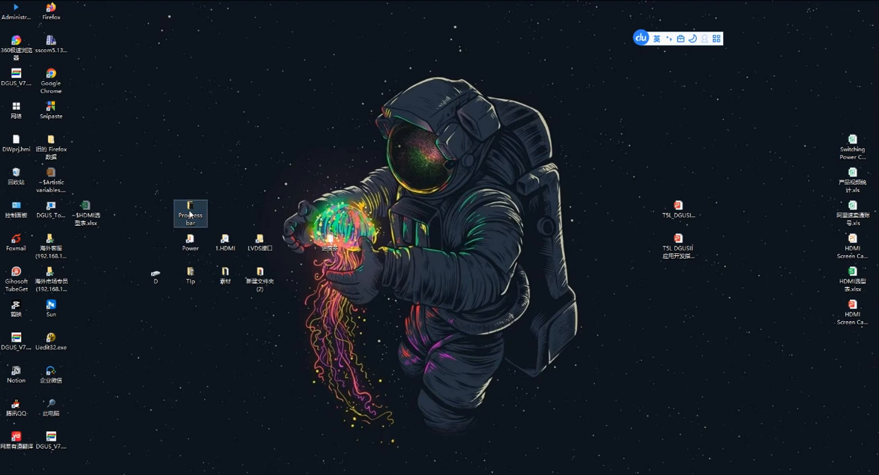
{"action": "double_click", "coordinate": [189, 213]}
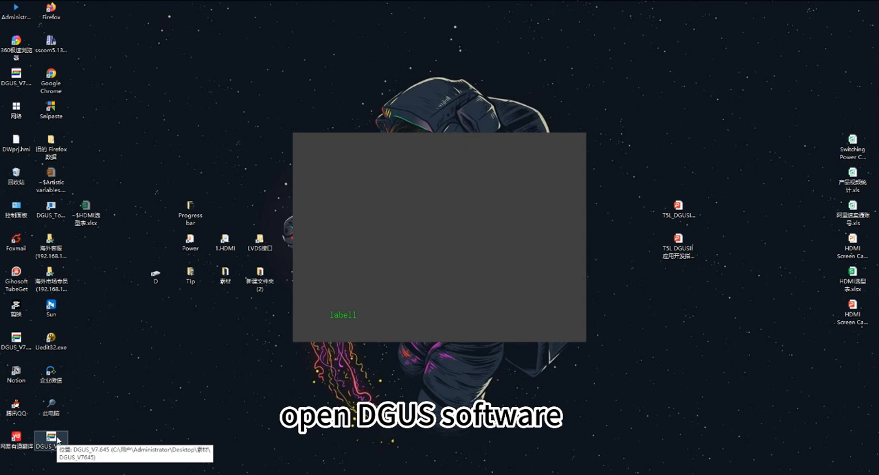
{"action": "double_click", "coordinate": [51, 437]}
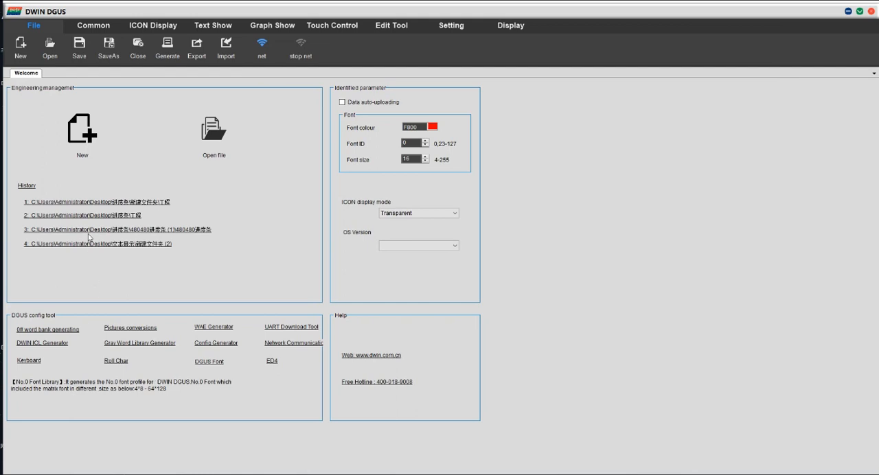
Step: Create a new project at 1024x600 resolution saved in Desktop\Progress bar
{"action": "left_click", "coordinate": [82, 130]}
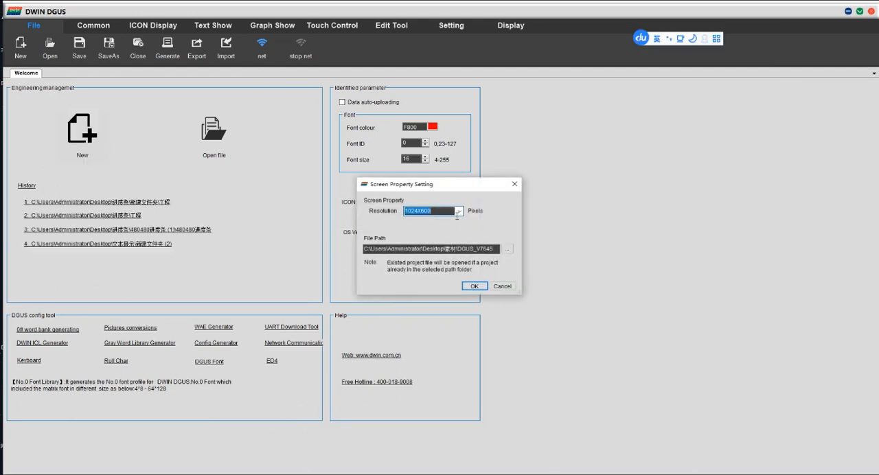
{"action": "left_click", "coordinate": [458, 211]}
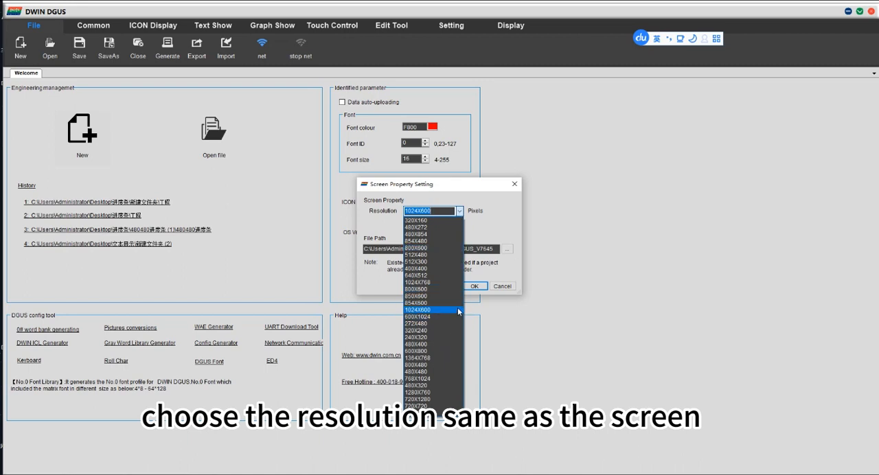
{"action": "left_click", "coordinate": [426, 310]}
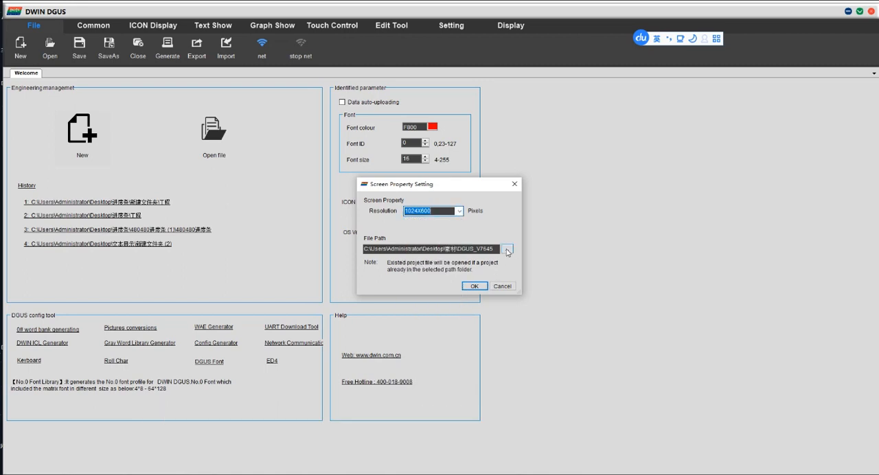
{"action": "left_click", "coordinate": [506, 249]}
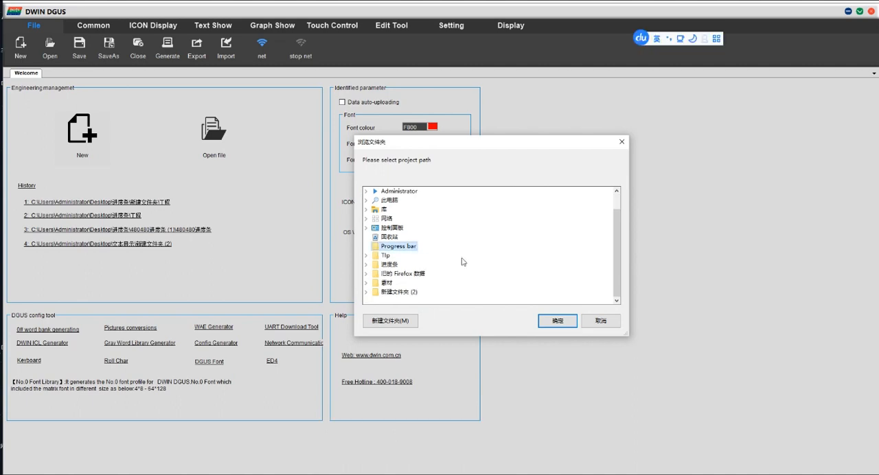
{"action": "left_click", "coordinate": [557, 321]}
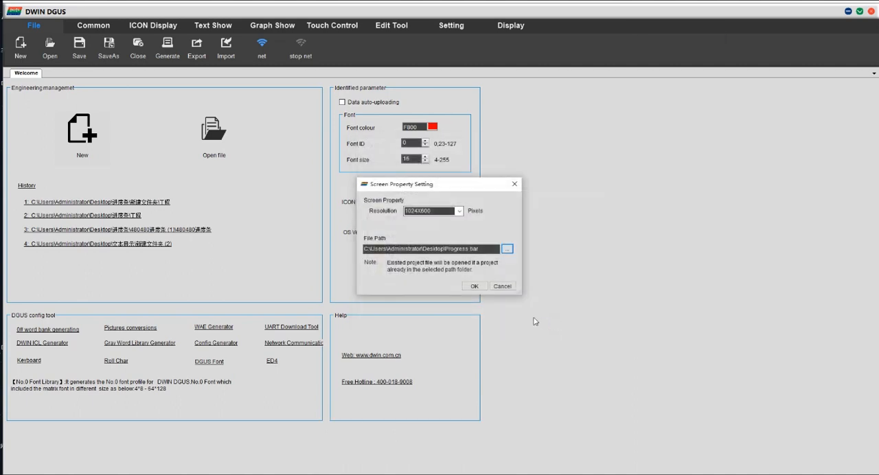
{"action": "left_click", "coordinate": [475, 285]}
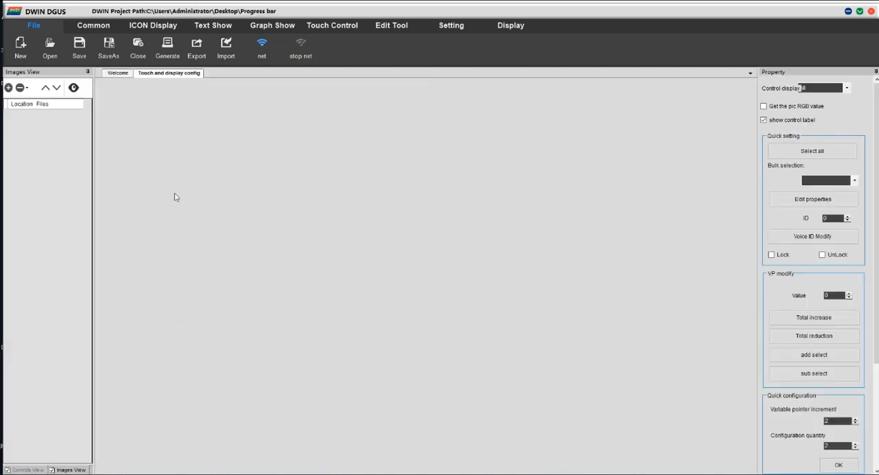
{"action": "mouse_move", "coordinate": [8, 87]}
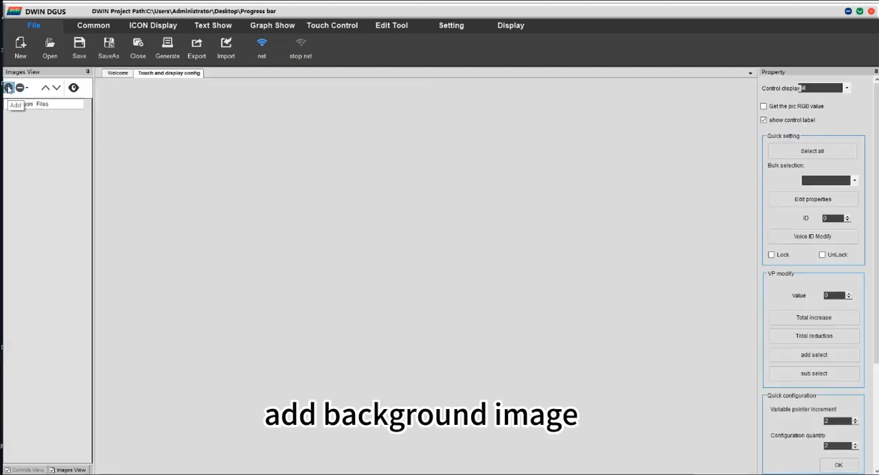
Step: Load 00.png from the Progress bar folder as the page background image
{"action": "left_click", "coordinate": [9, 88]}
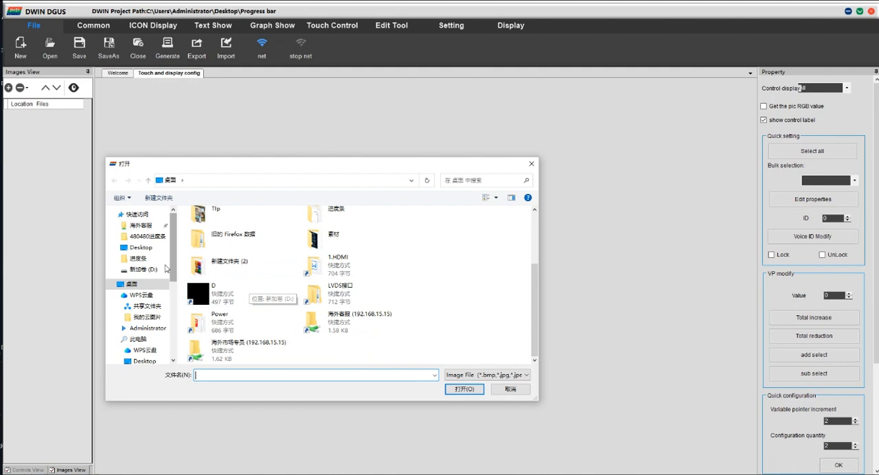
{"action": "left_click", "coordinate": [140, 247]}
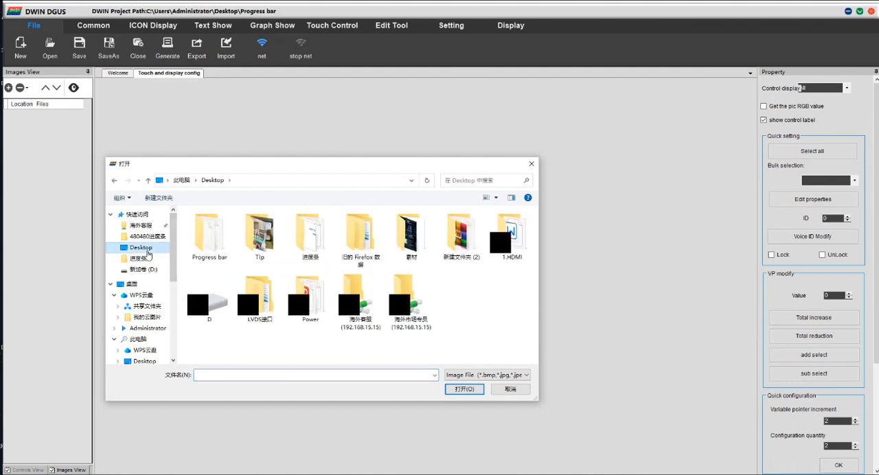
{"action": "double_click", "coordinate": [209, 234]}
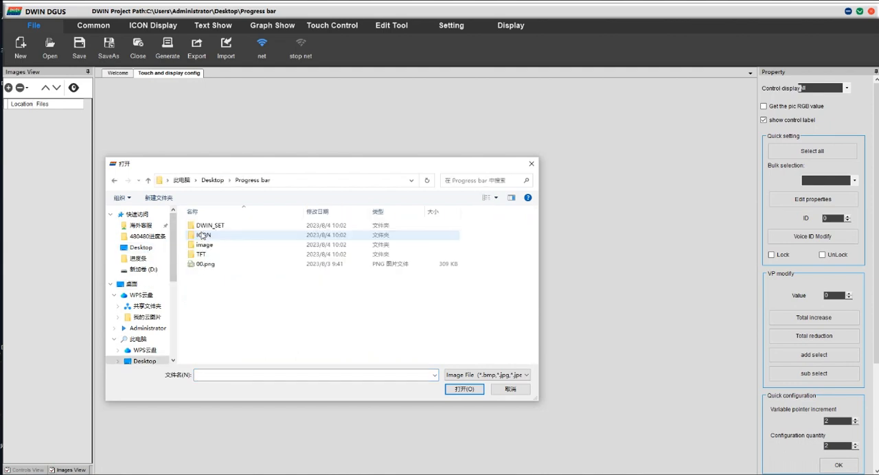
{"action": "left_click", "coordinate": [206, 263]}
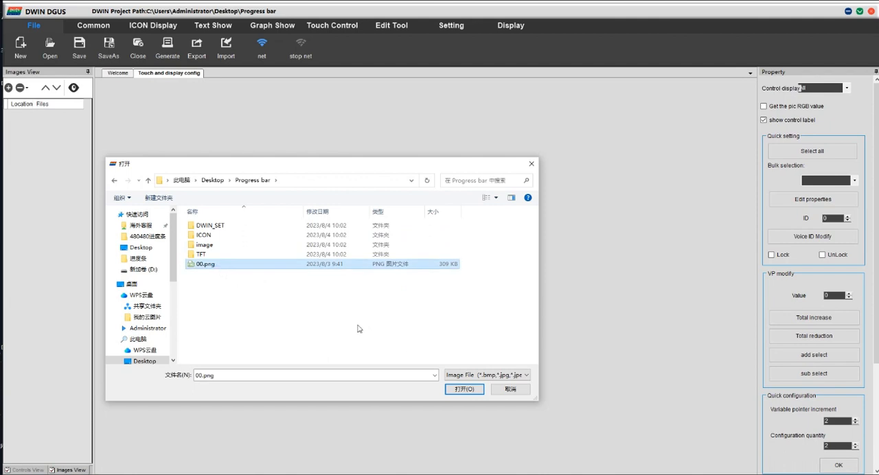
{"action": "left_click", "coordinate": [464, 390]}
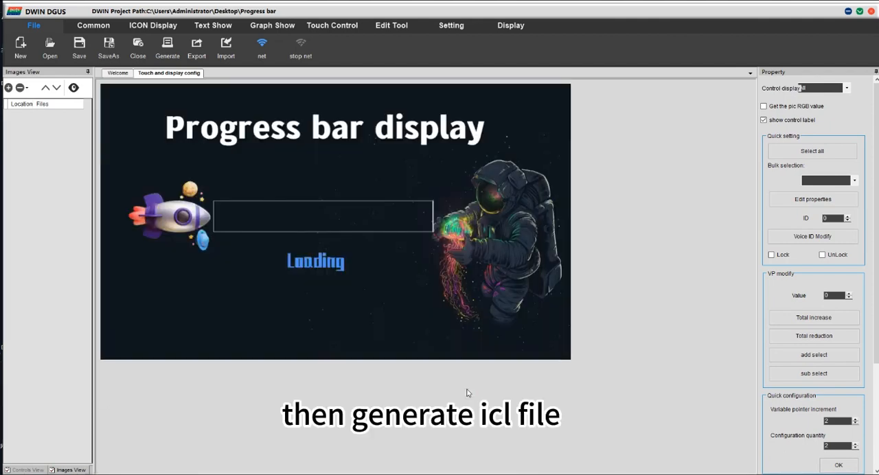
{"action": "mouse_move", "coordinate": [287, 261]}
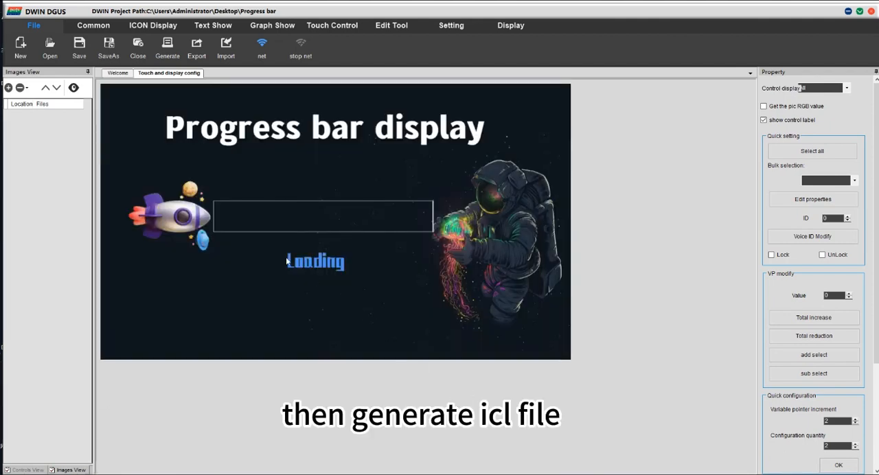
{"action": "left_click", "coordinate": [117, 73]}
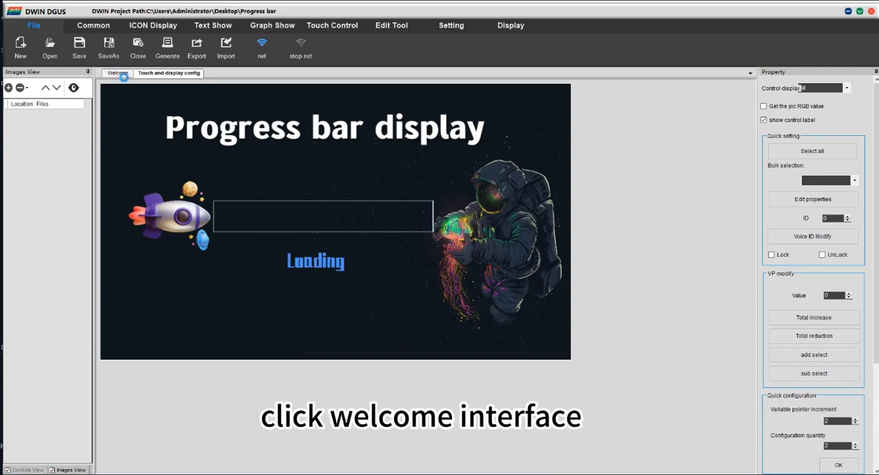
Step: In the DWIN ICL Generator, add 00.png from the project's DWIN_SET folder to the picture list
{"action": "left_click", "coordinate": [117, 73]}
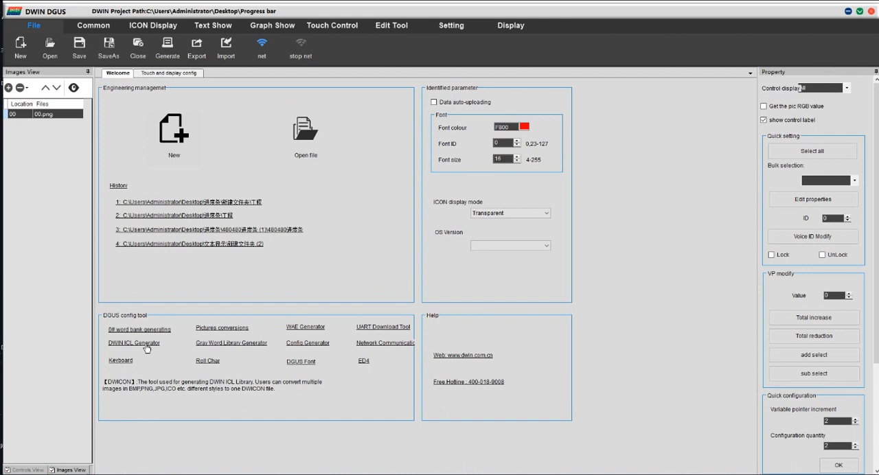
{"action": "left_click", "coordinate": [133, 343]}
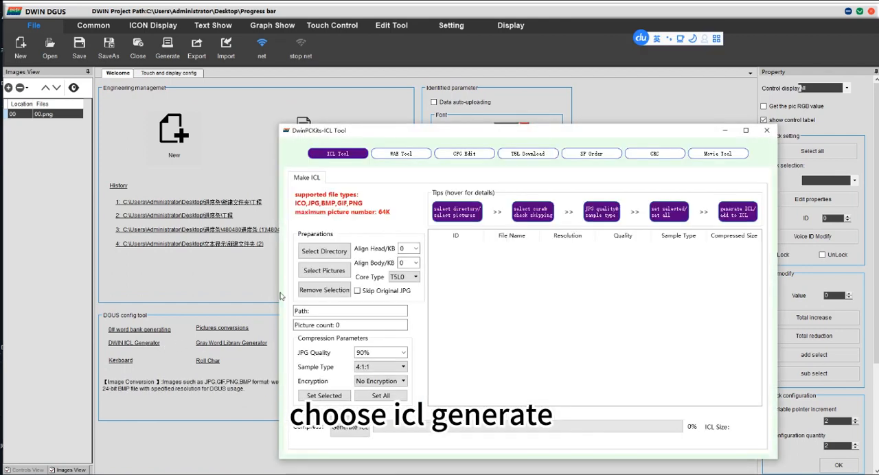
{"action": "left_click", "coordinate": [324, 269]}
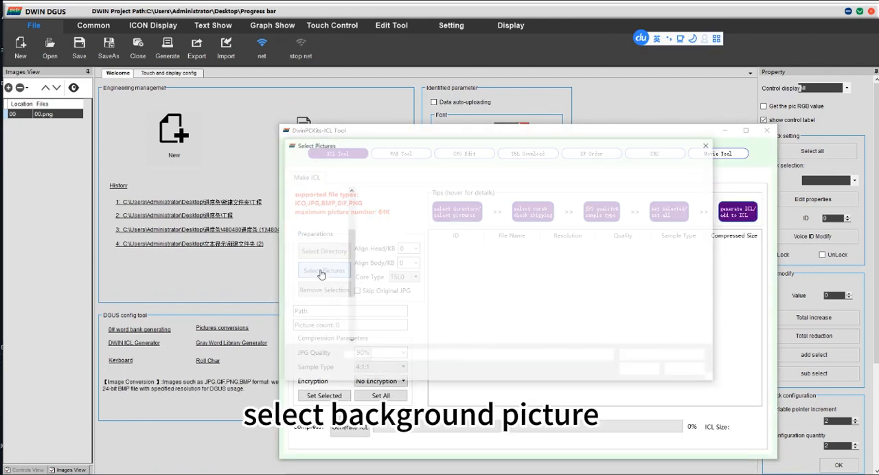
{"action": "left_click", "coordinate": [324, 270]}
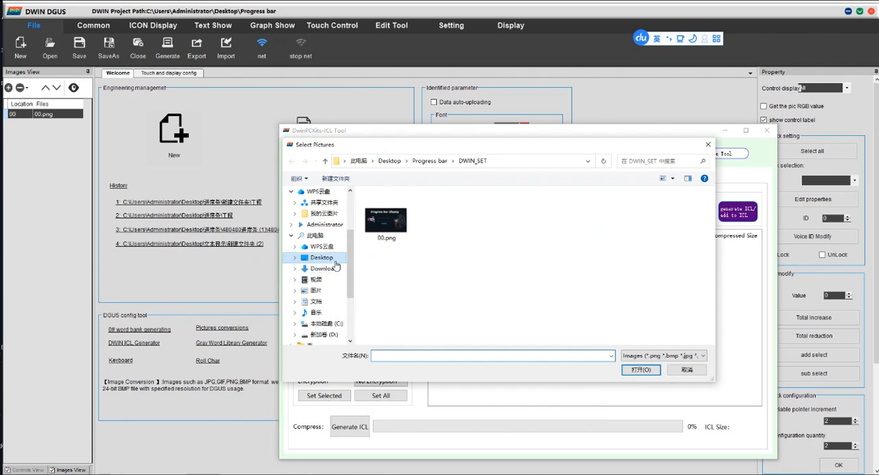
{"action": "left_click", "coordinate": [384, 219]}
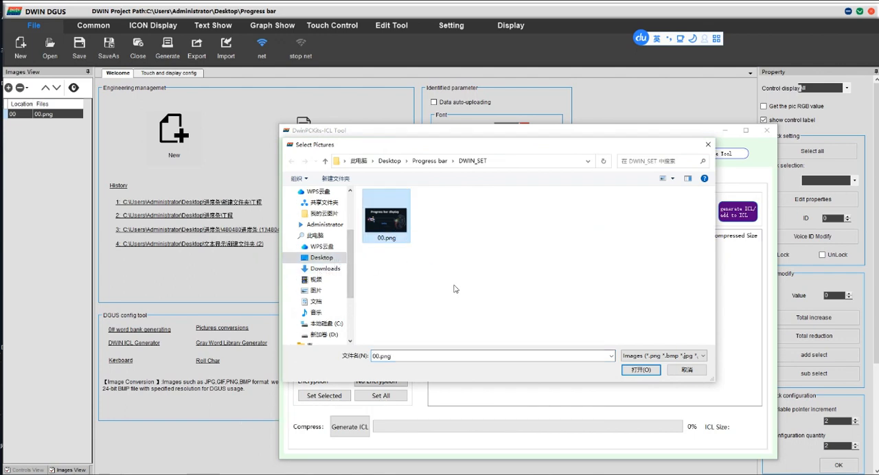
{"action": "left_click", "coordinate": [639, 370]}
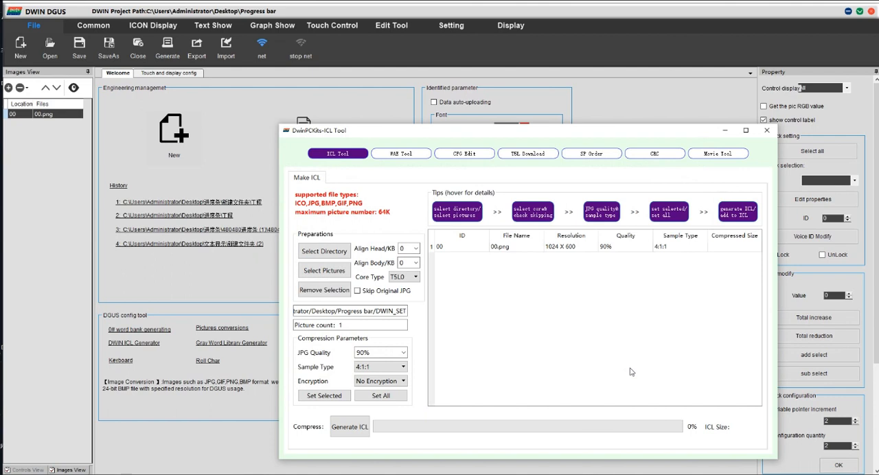
{"action": "mouse_move", "coordinate": [349, 425]}
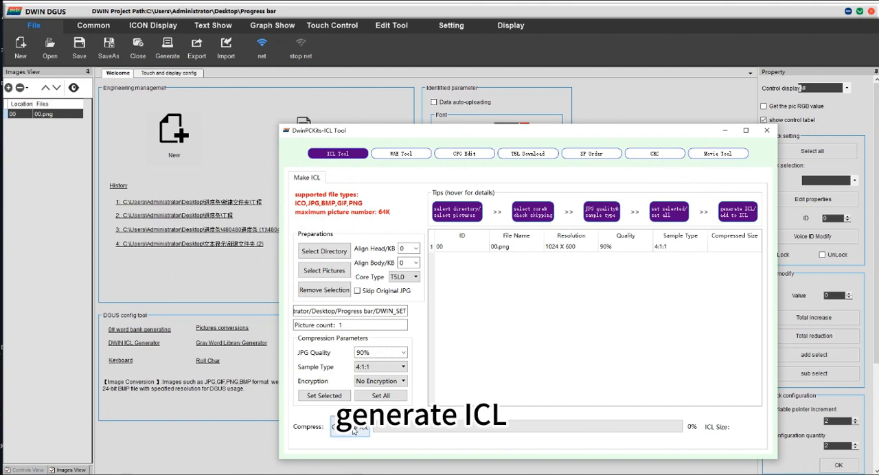
Step: Generate the ICL file saved as 32, dismiss the finished message and close the tool
{"action": "left_click", "coordinate": [350, 426]}
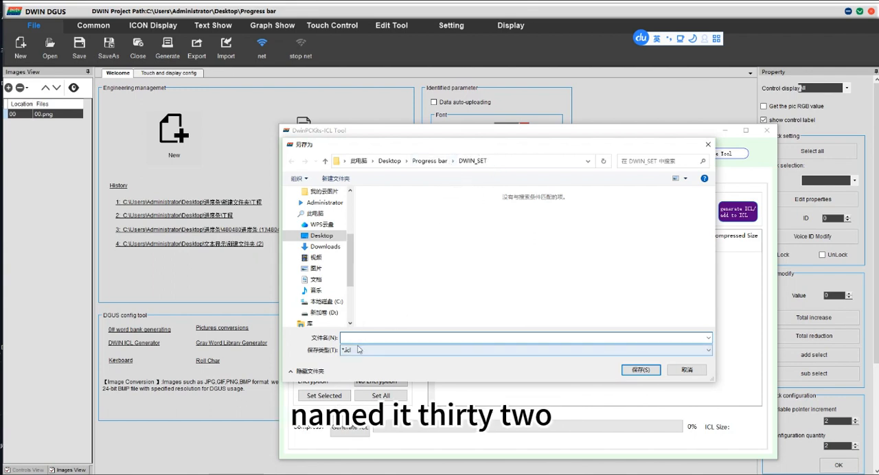
{"action": "type", "text": "32"}
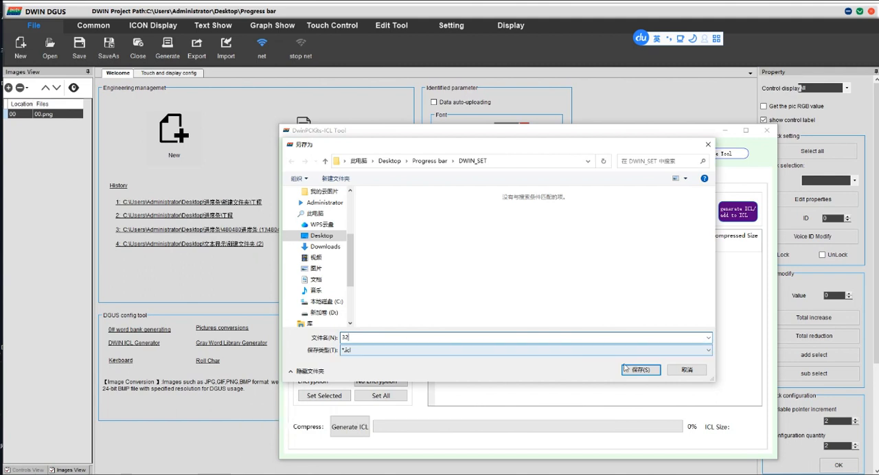
{"action": "left_click", "coordinate": [640, 369]}
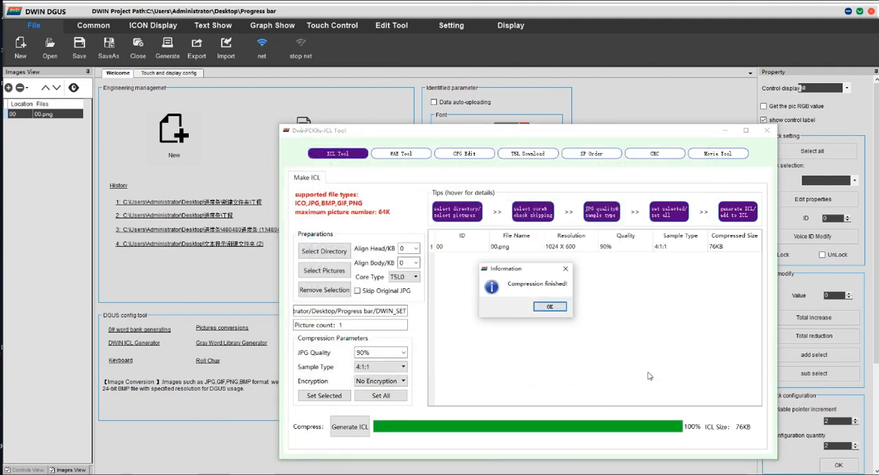
{"action": "left_click", "coordinate": [549, 308]}
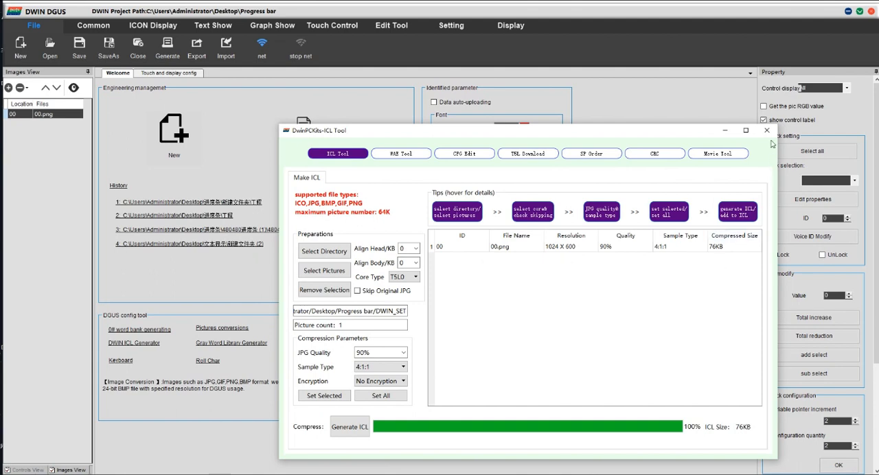
{"action": "left_click", "coordinate": [766, 130]}
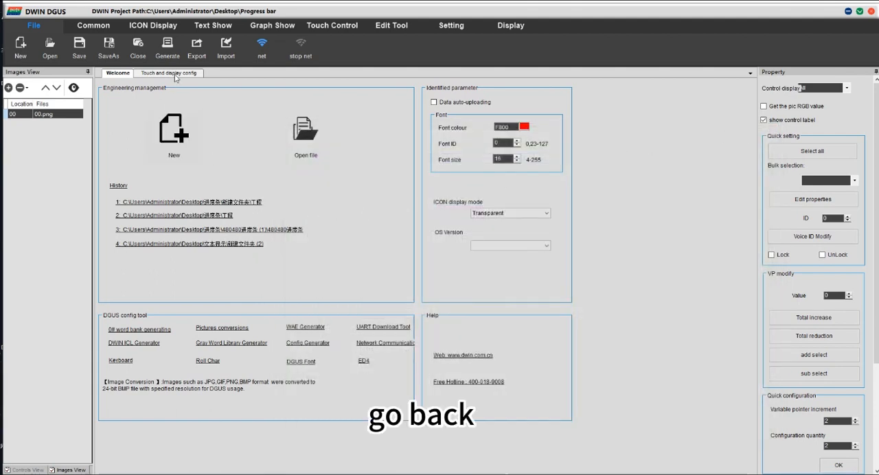
Step: Add a Graph Show progress bar control spanning the empty frame on the page
{"action": "left_click", "coordinate": [169, 74]}
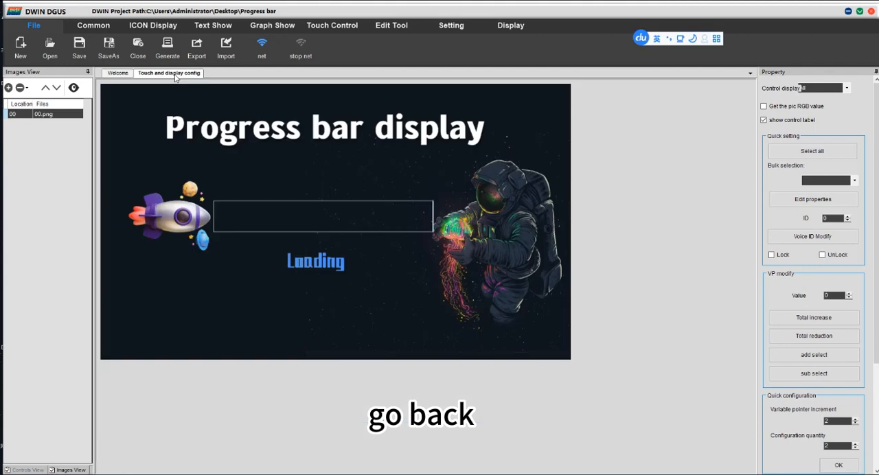
{"action": "left_click", "coordinate": [271, 25]}
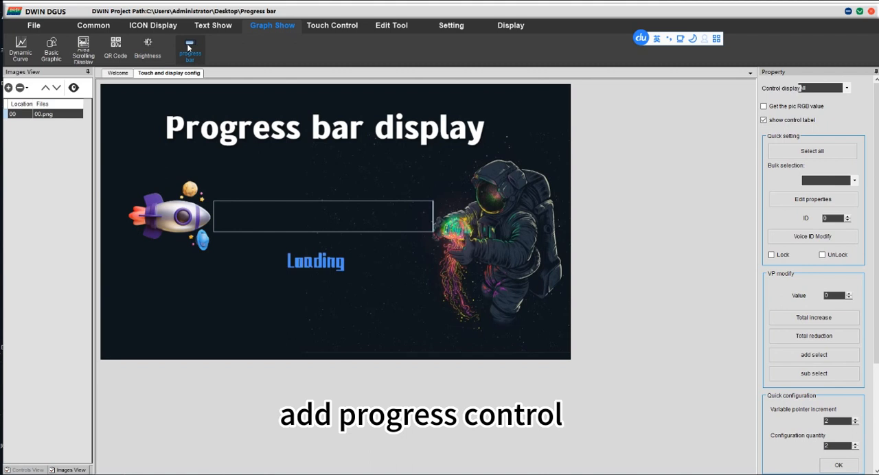
{"action": "left_click", "coordinate": [189, 50]}
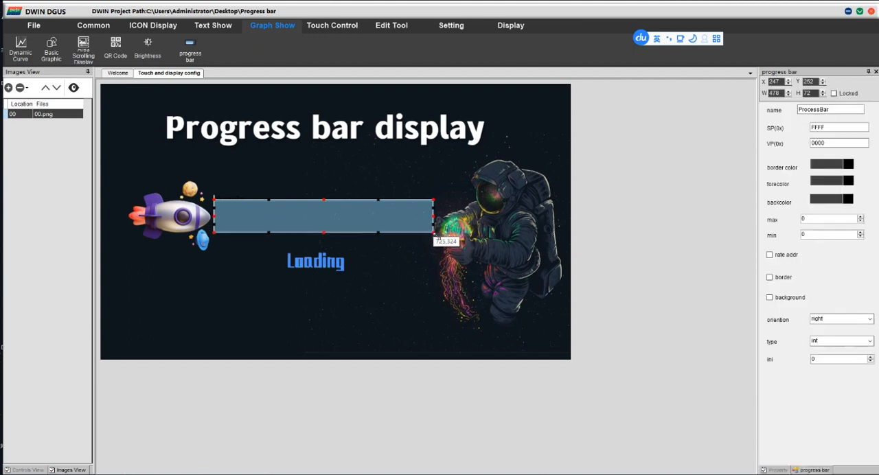
{"action": "mouse_move", "coordinate": [336, 201]}
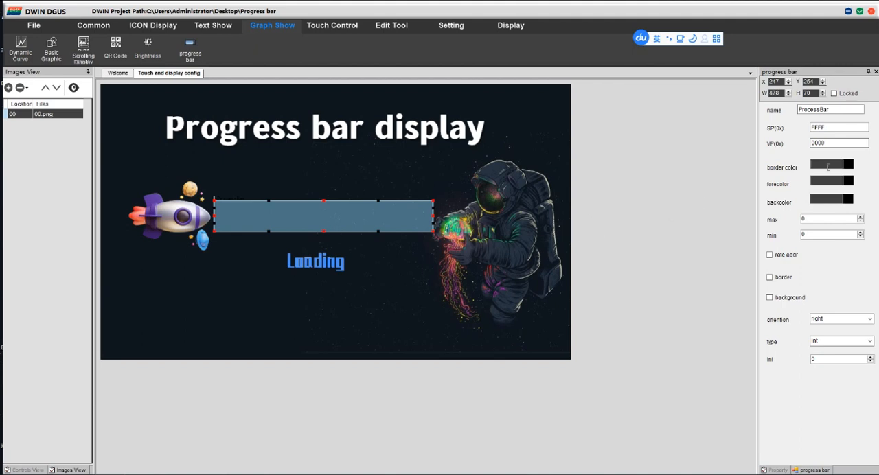
Step: Set the progress bar's VP address to 6000 and confirm its border colour
{"action": "left_click", "coordinate": [837, 143]}
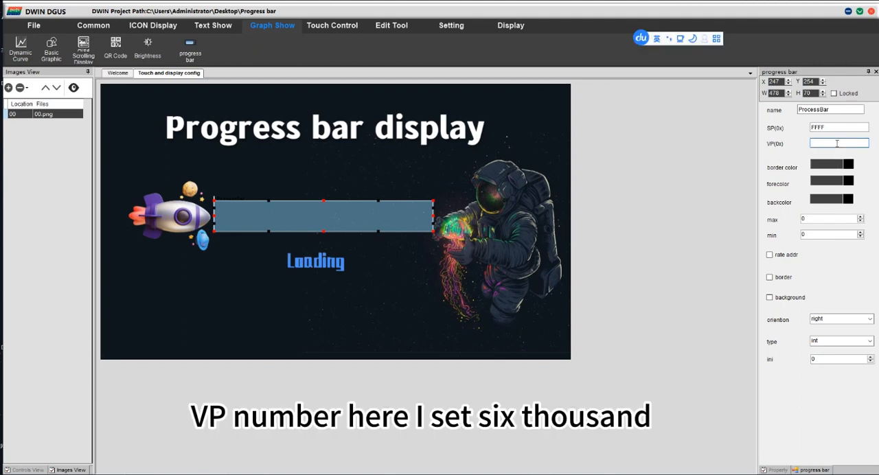
{"action": "type", "text": "6000"}
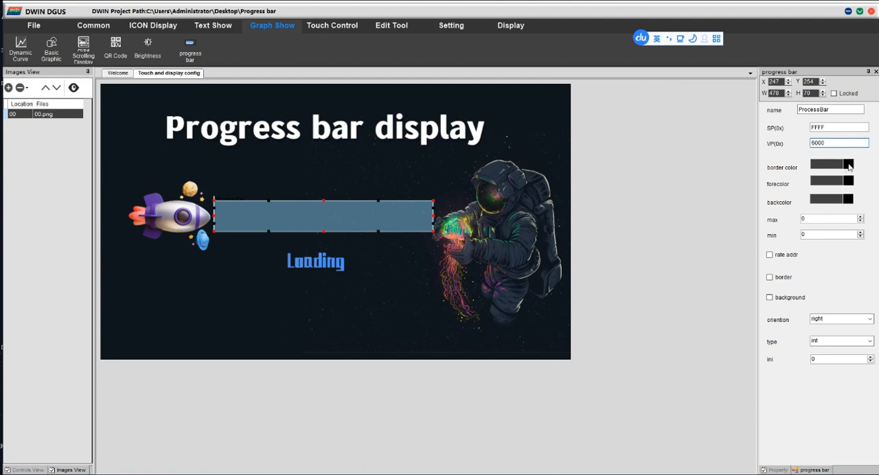
{"action": "left_click", "coordinate": [830, 165]}
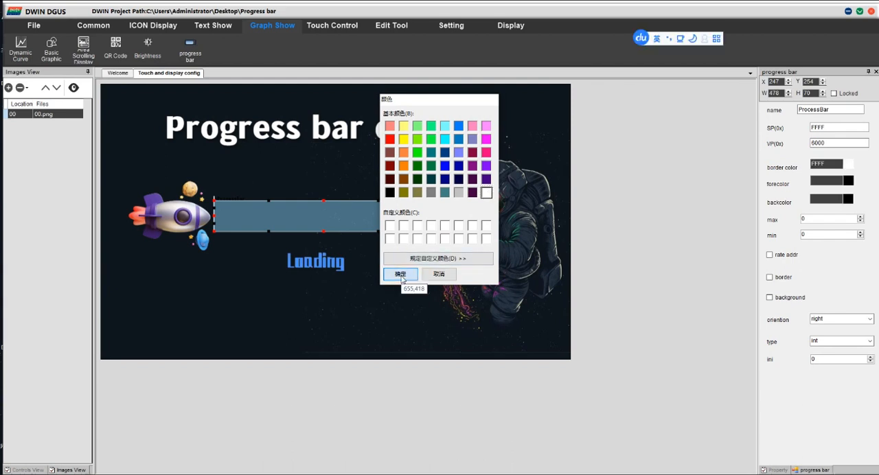
{"action": "left_click", "coordinate": [401, 275]}
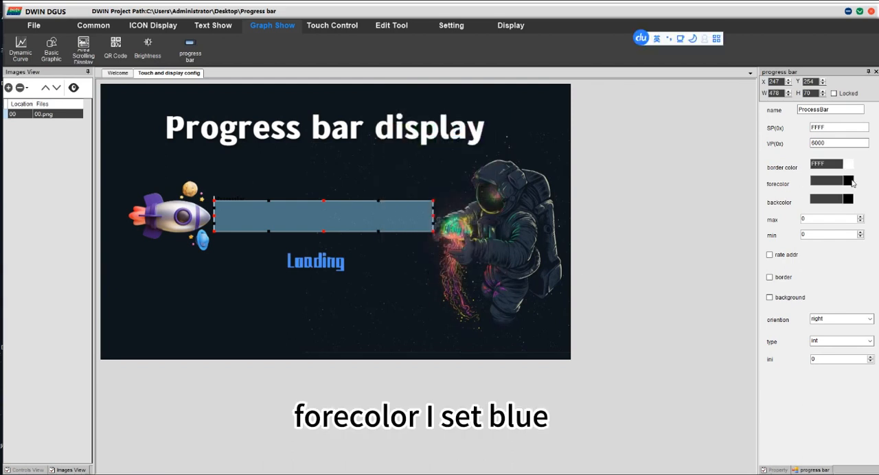
Step: Make the bar's fill colour blue and its background colour black
{"action": "left_click", "coordinate": [832, 184]}
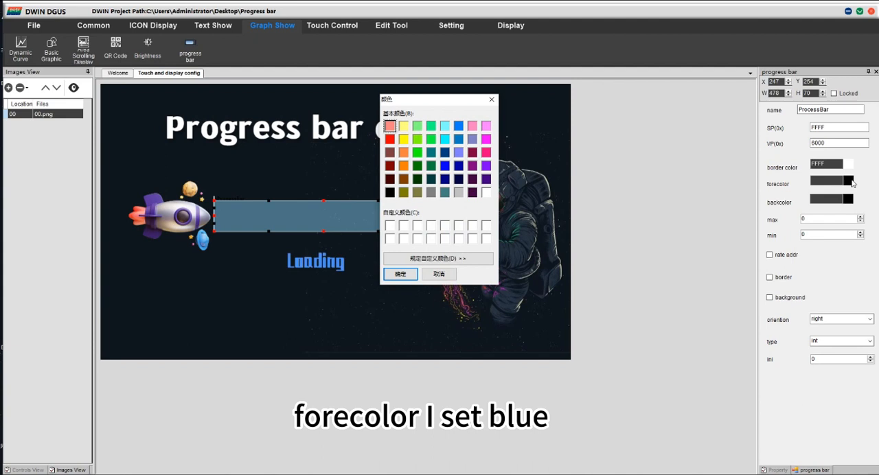
{"action": "left_click", "coordinate": [458, 127]}
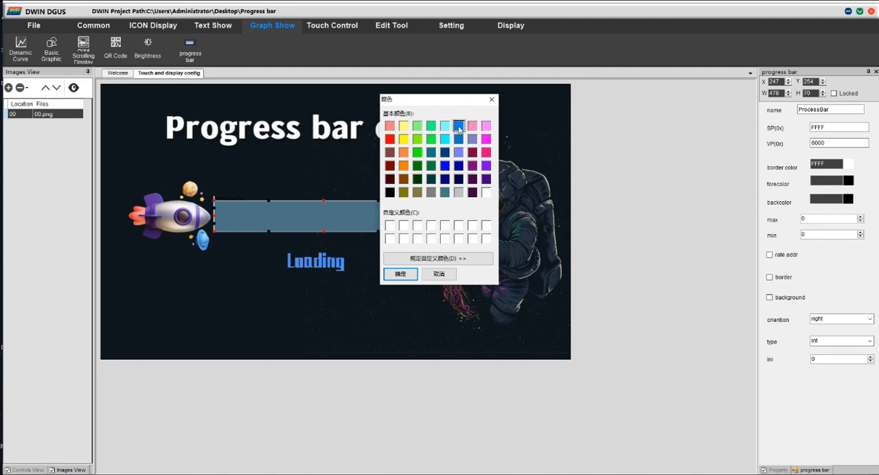
{"action": "left_click", "coordinate": [399, 274]}
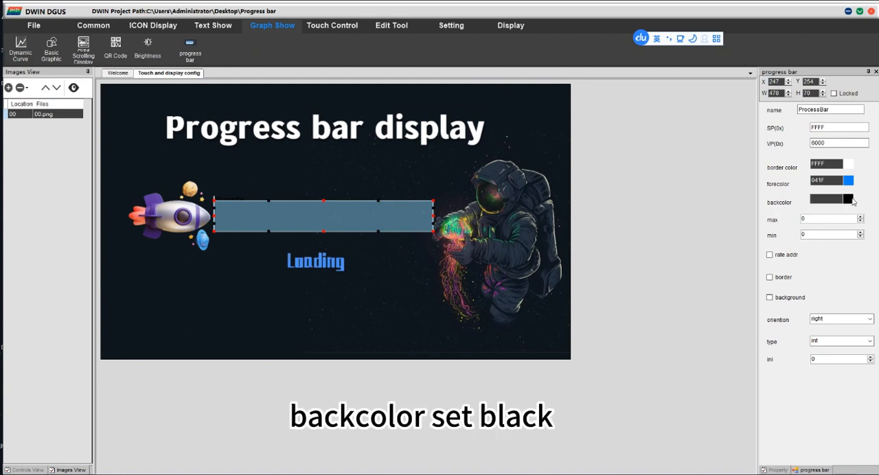
{"action": "left_click", "coordinate": [827, 199]}
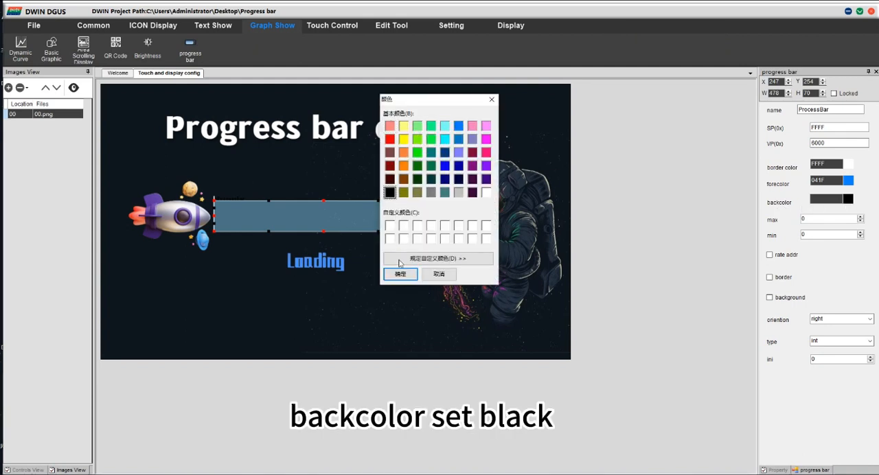
{"action": "left_click", "coordinate": [401, 275]}
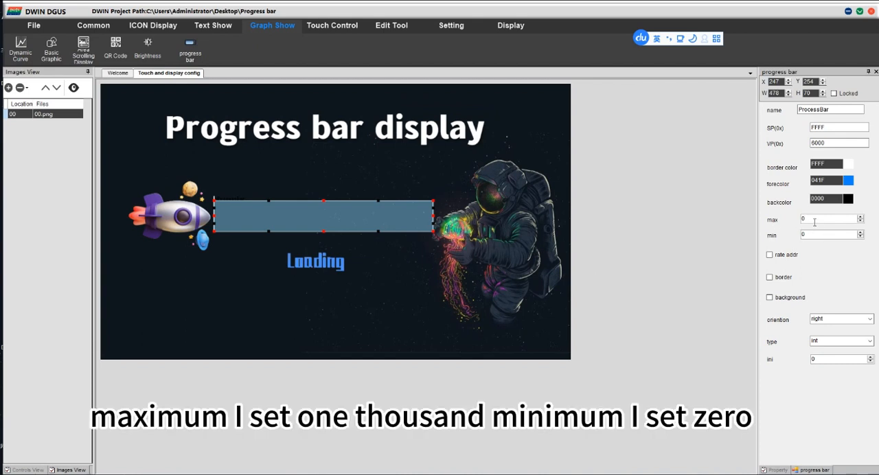
Step: Set max value 100, enable rate address 6010, and turn on the bar's border and background
{"action": "type", "text": "100"}
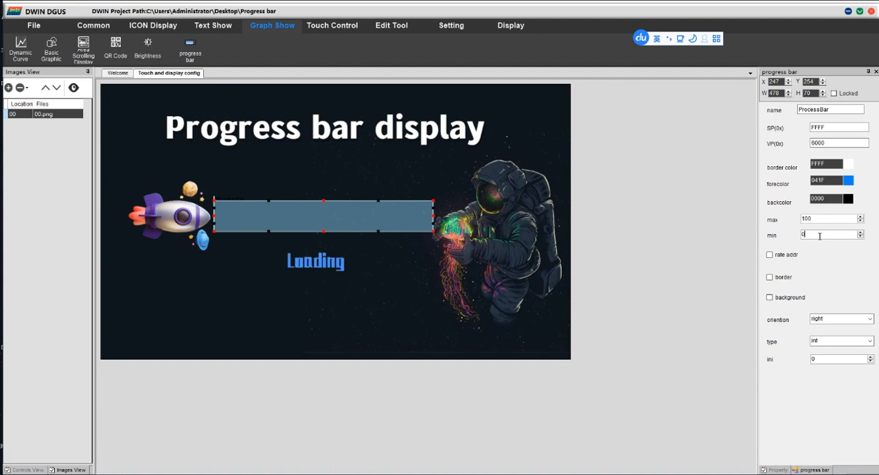
{"action": "left_click", "coordinate": [769, 256]}
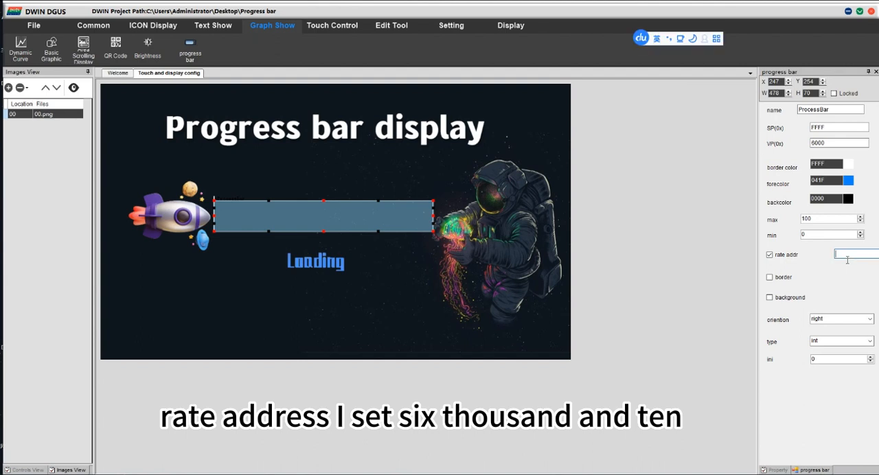
{"action": "type", "text": "6010"}
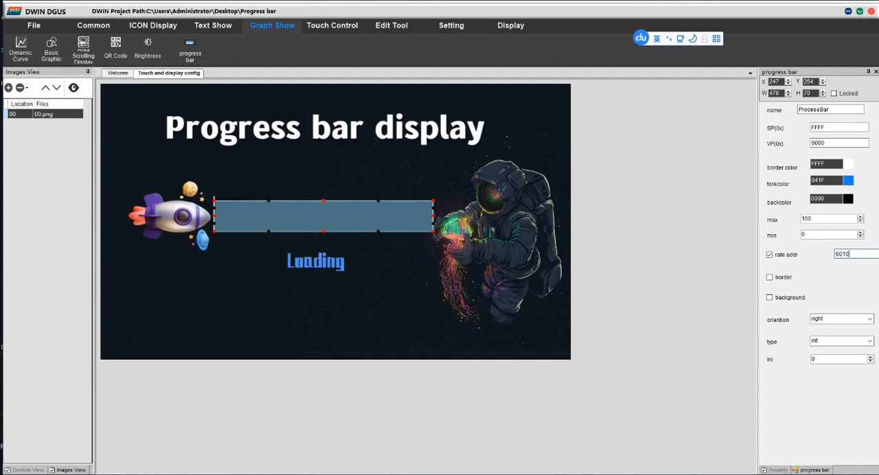
{"action": "left_click", "coordinate": [851, 254]}
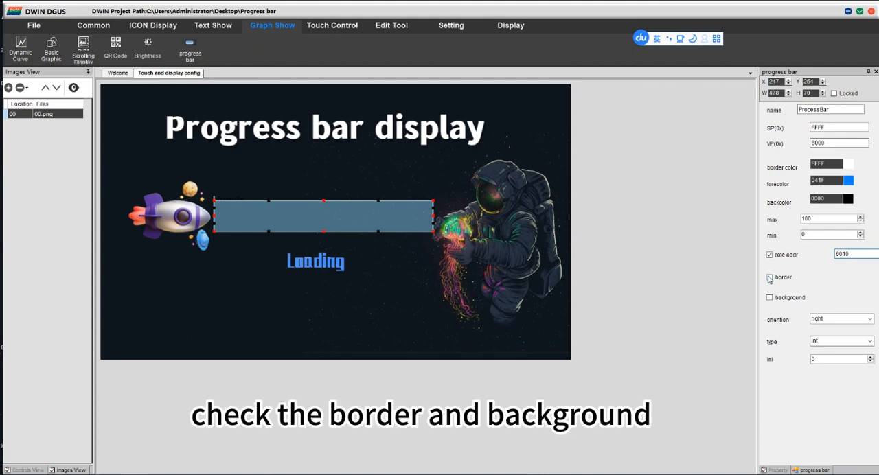
{"action": "left_click", "coordinate": [769, 278]}
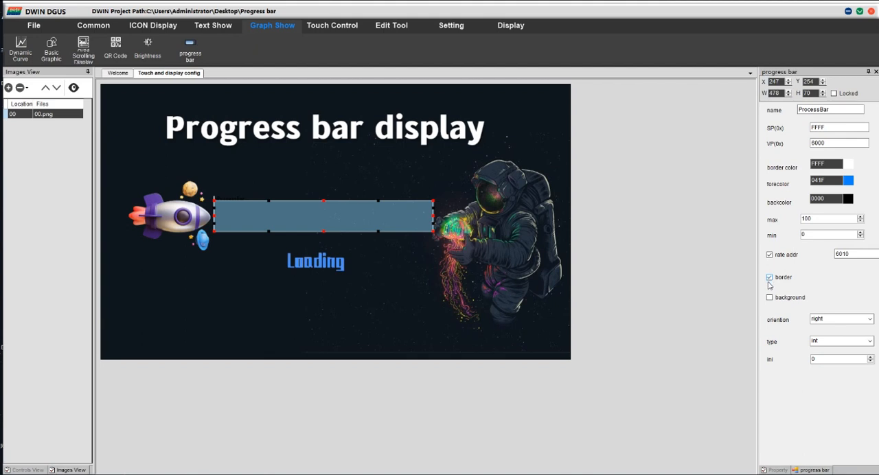
{"action": "left_click", "coordinate": [769, 297]}
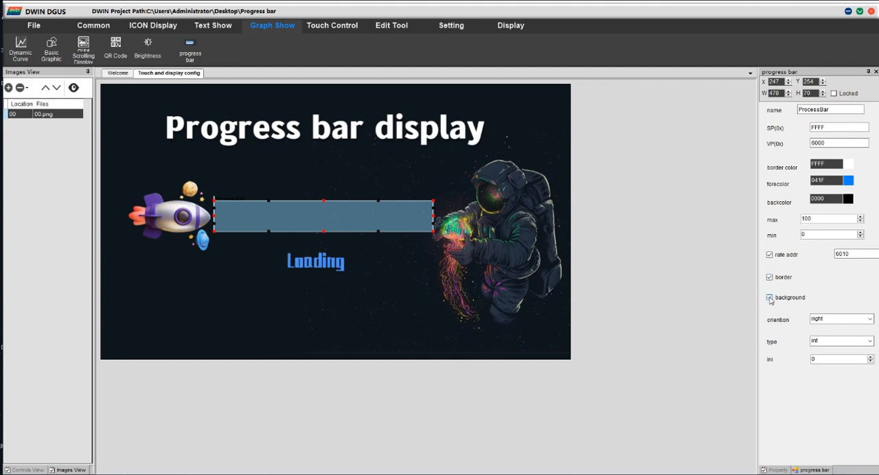
{"action": "left_click", "coordinate": [768, 296]}
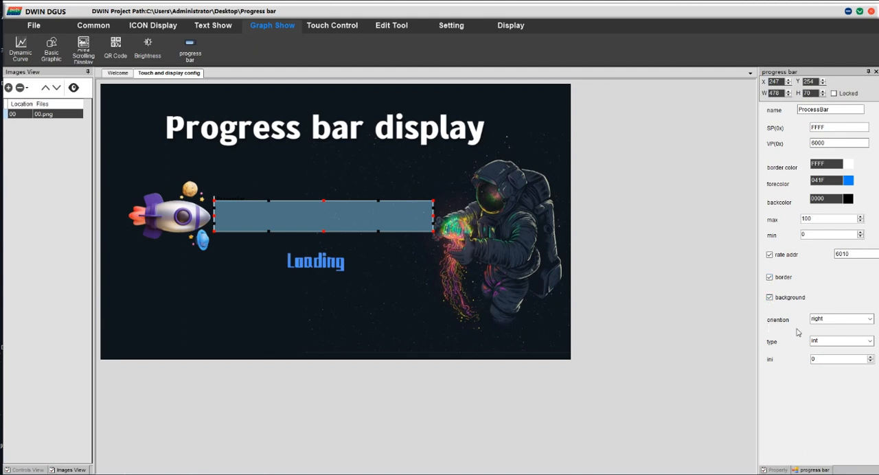
{"action": "left_click", "coordinate": [838, 318]}
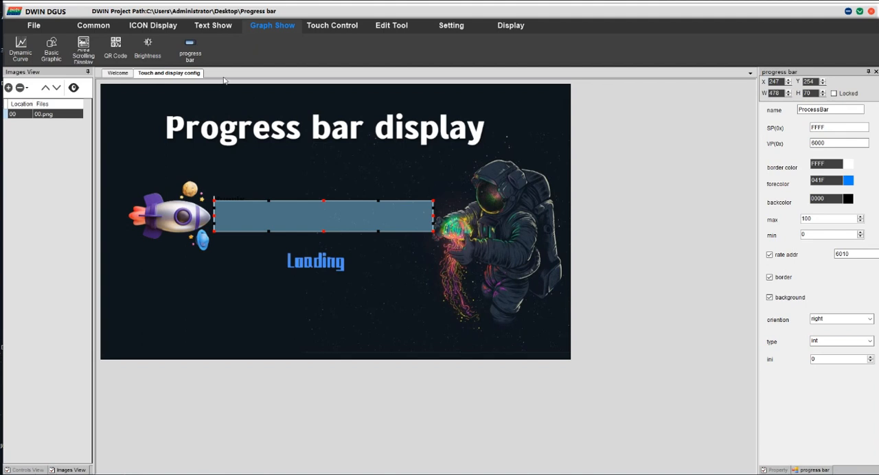
Step: Add a Drag Adjustment over the bar with VP 6000, int return mode and end value 100
{"action": "left_click", "coordinate": [333, 24]}
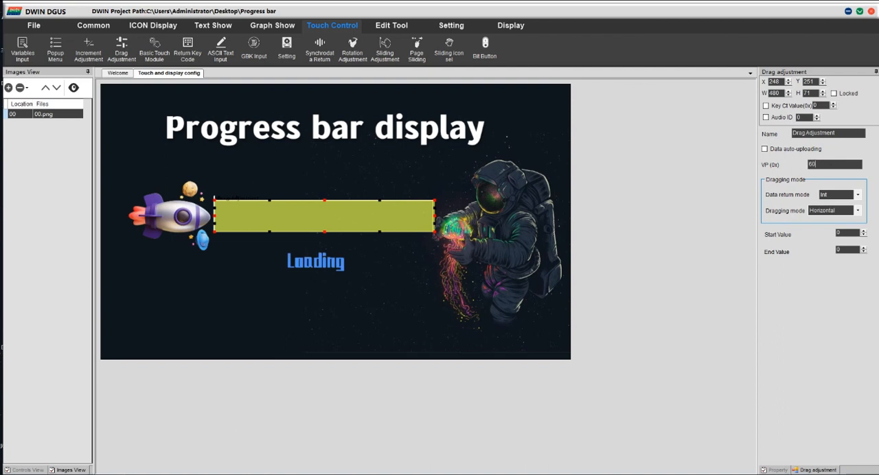
{"action": "type", "text": "6000"}
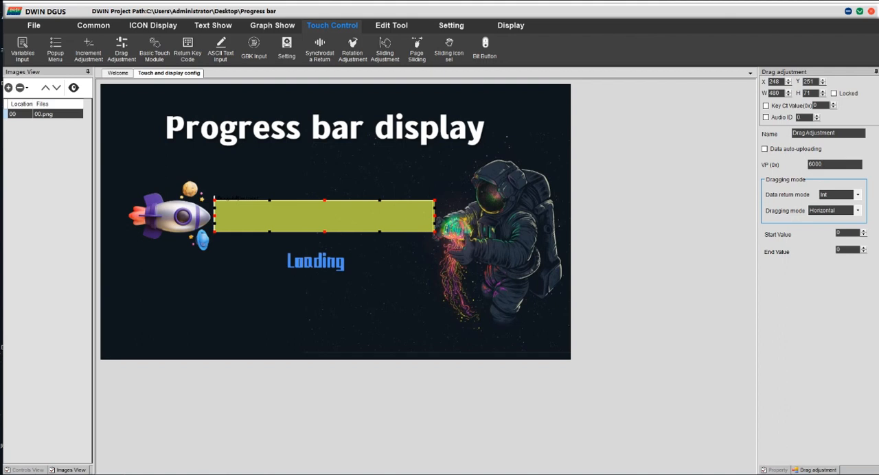
{"action": "left_click", "coordinate": [857, 195]}
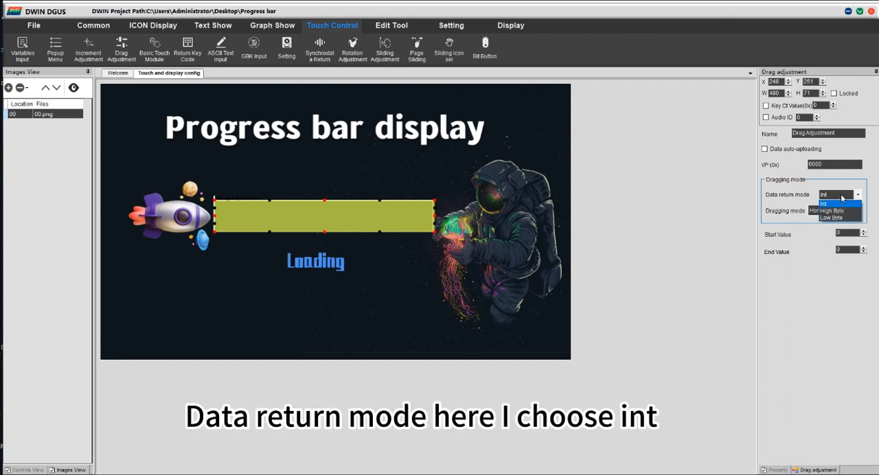
{"action": "left_click", "coordinate": [826, 195]}
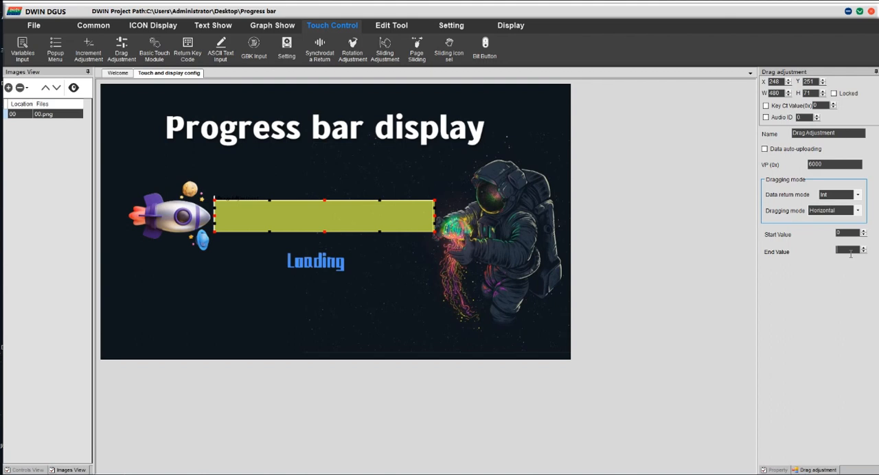
{"action": "type", "text": "100"}
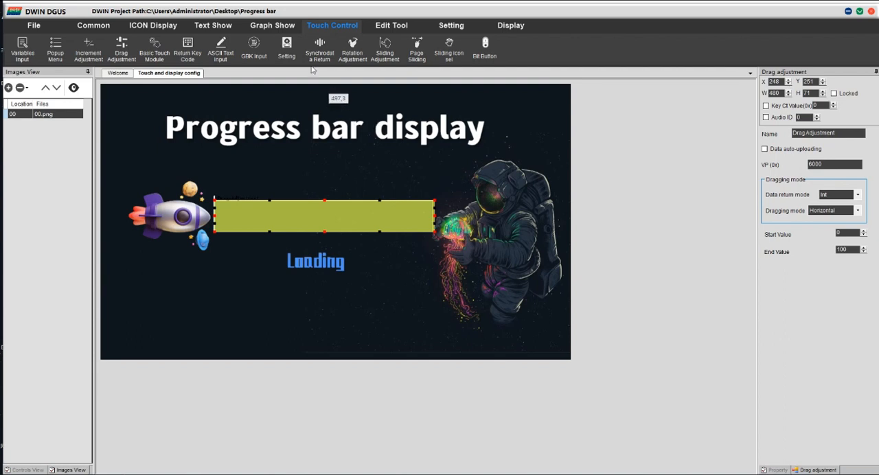
Step: Give the number display above the bar VP 5010, blue text and font size 24
{"action": "left_click", "coordinate": [213, 24]}
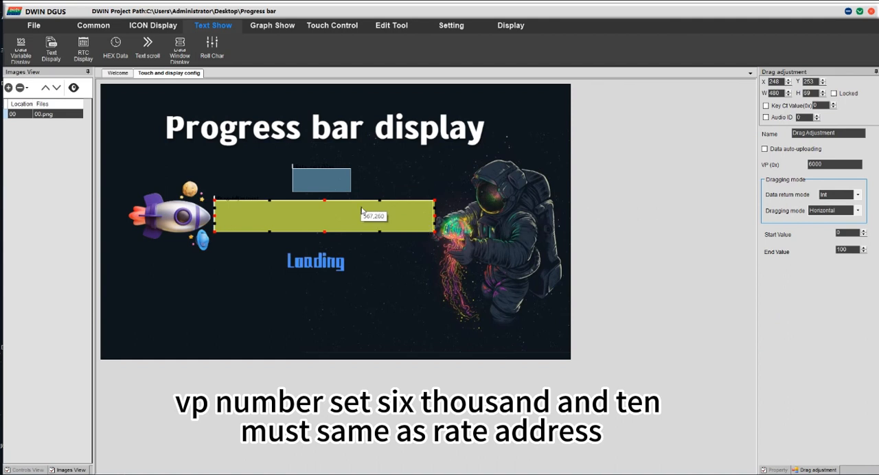
{"action": "left_click", "coordinate": [323, 205]}
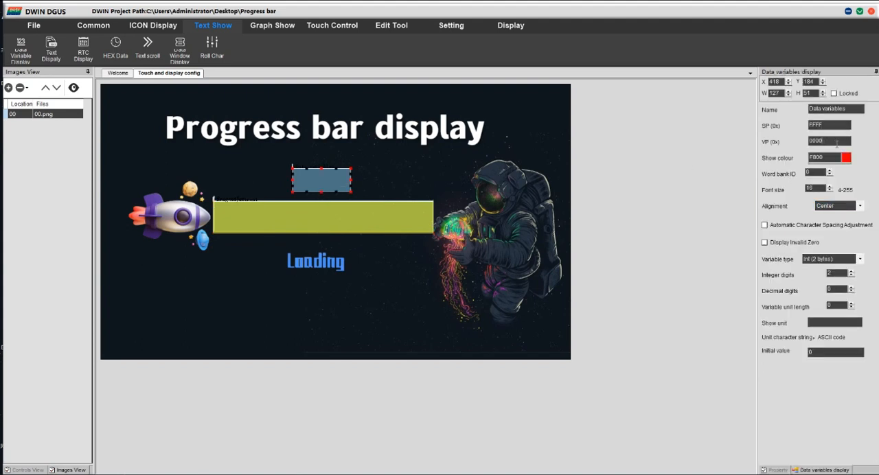
{"action": "type", "text": "5010"}
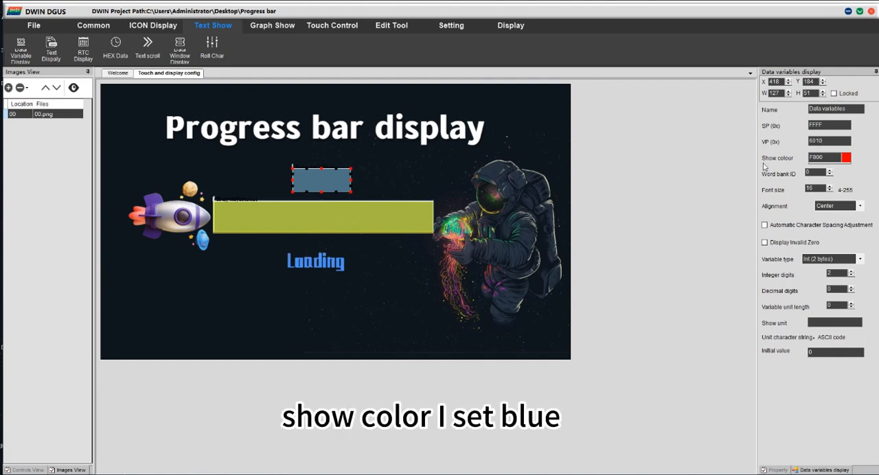
{"action": "mouse_move", "coordinate": [851, 163]}
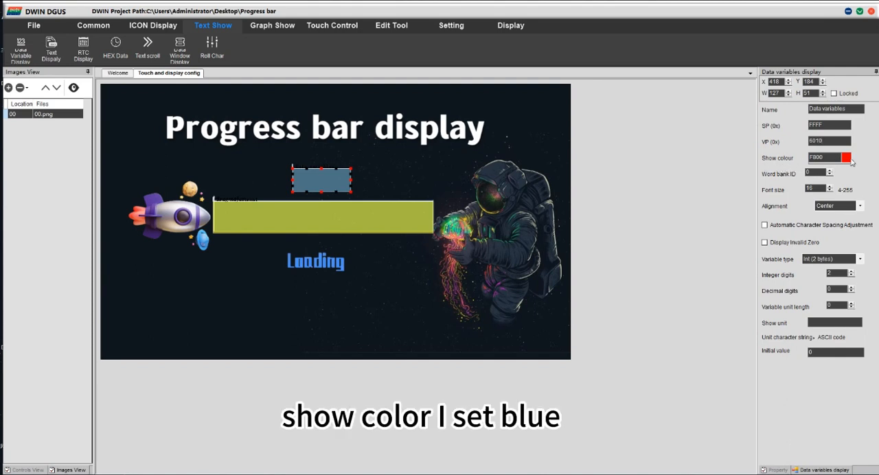
{"action": "left_click", "coordinate": [845, 156]}
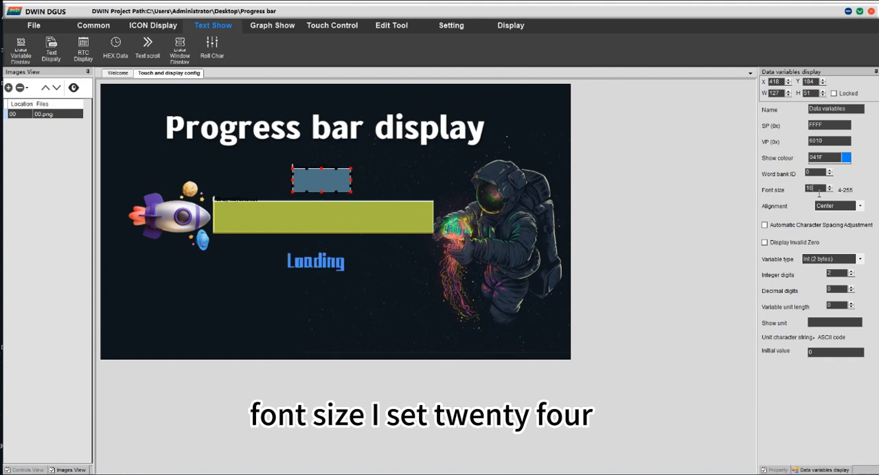
{"action": "type", "text": "24"}
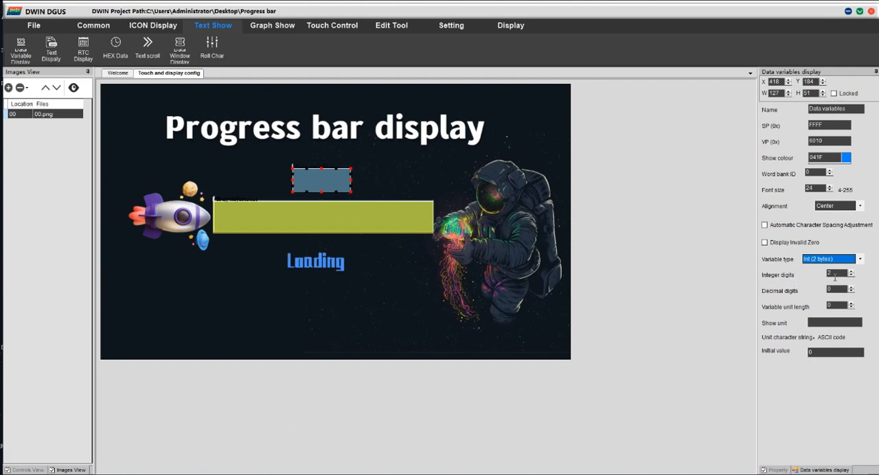
Step: Give the data variable display a % unit with unit length 1 after the digit settings
{"action": "left_click", "coordinate": [840, 272]}
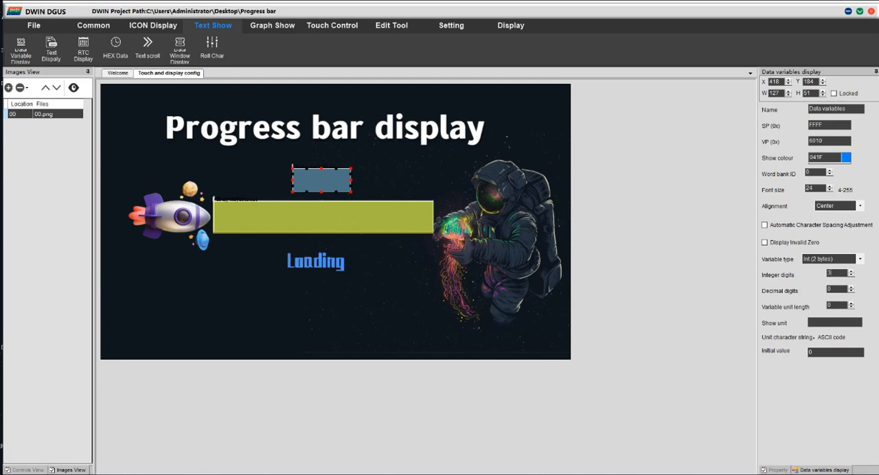
{"action": "mouse_move", "coordinate": [763, 298]}
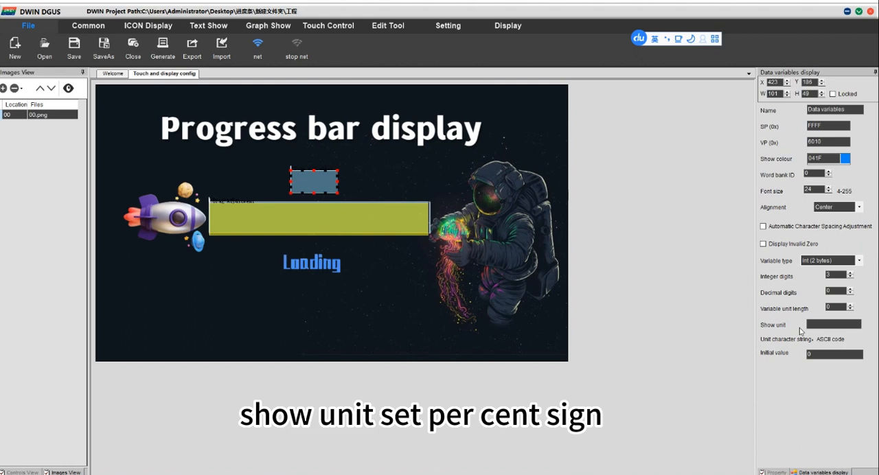
{"action": "type", "text": "%"}
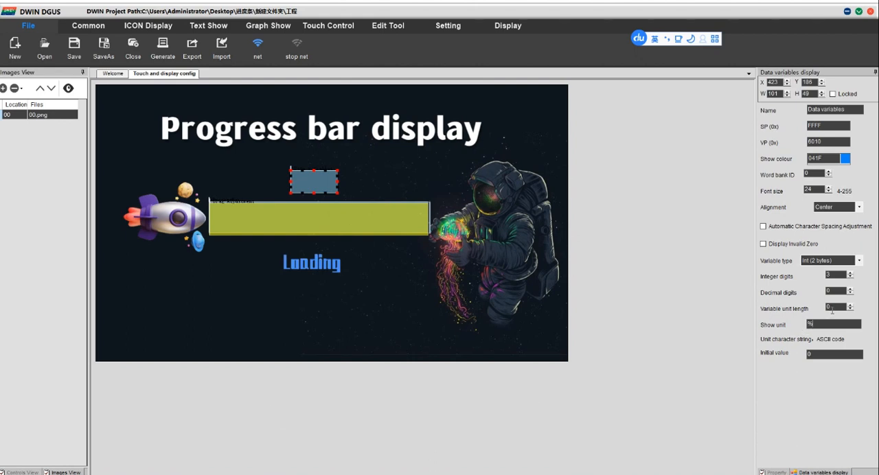
{"action": "left_click", "coordinate": [835, 308]}
{"action": "type", "text": "1"}
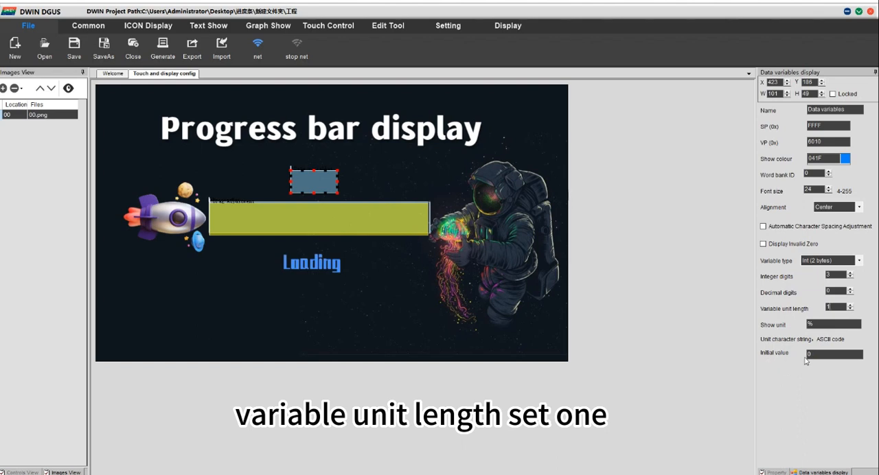
{"action": "mouse_move", "coordinate": [796, 362]}
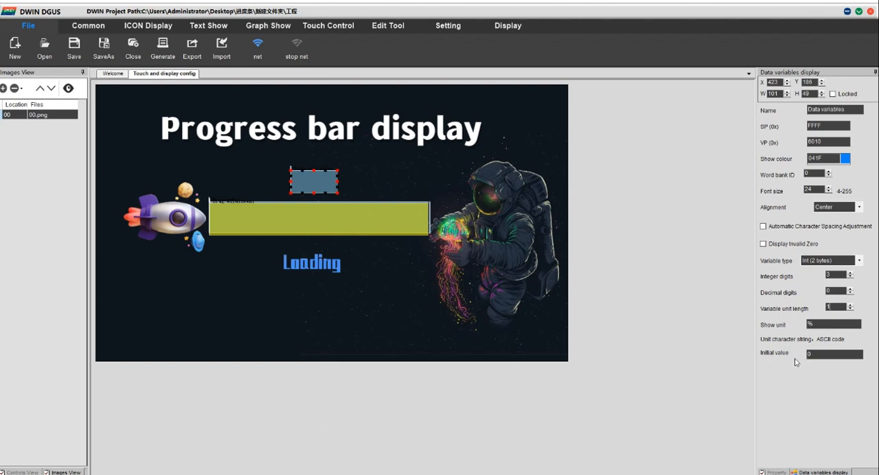
{"action": "mouse_move", "coordinate": [472, 246]}
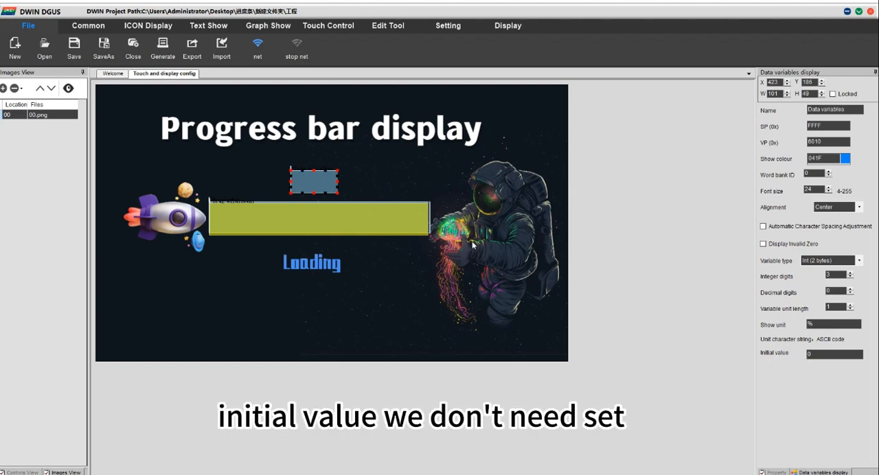
Step: Save the progress bar project and generate its configuration files, acknowledging both success messages
{"action": "left_click", "coordinate": [74, 44]}
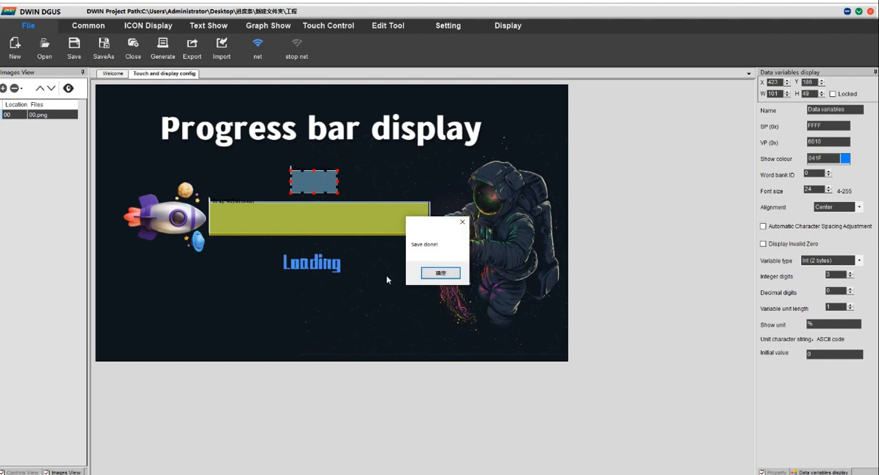
{"action": "left_click", "coordinate": [440, 271]}
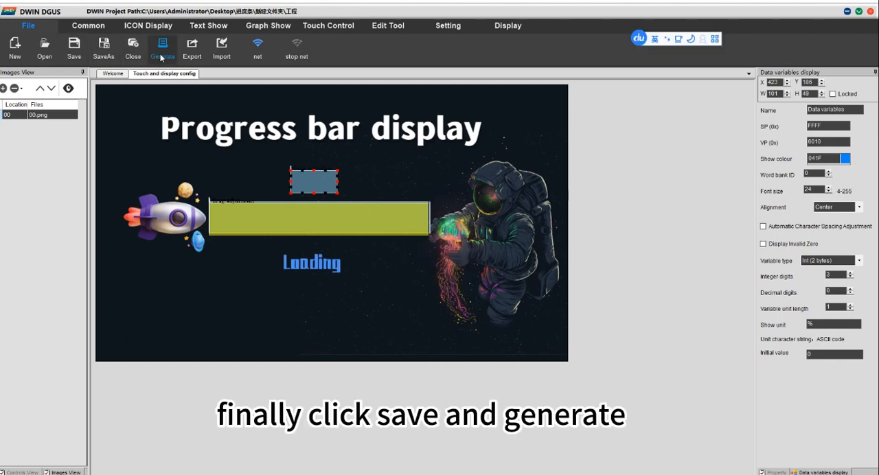
{"action": "left_click", "coordinate": [162, 48]}
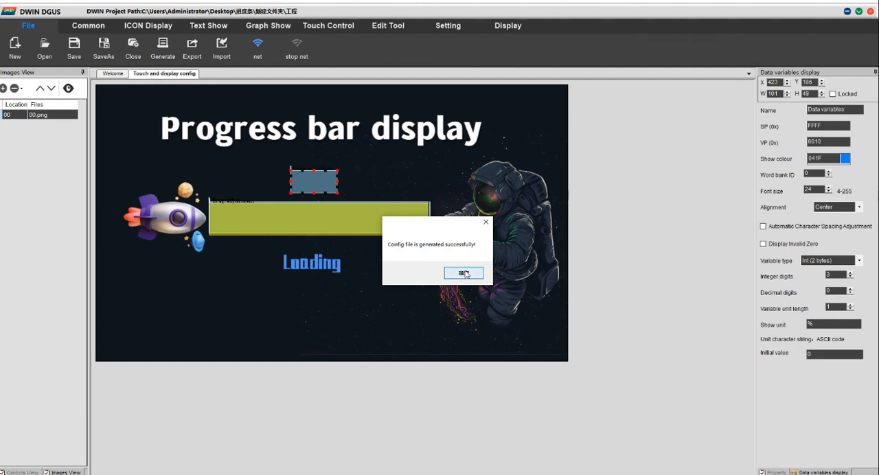
{"action": "left_click", "coordinate": [464, 272]}
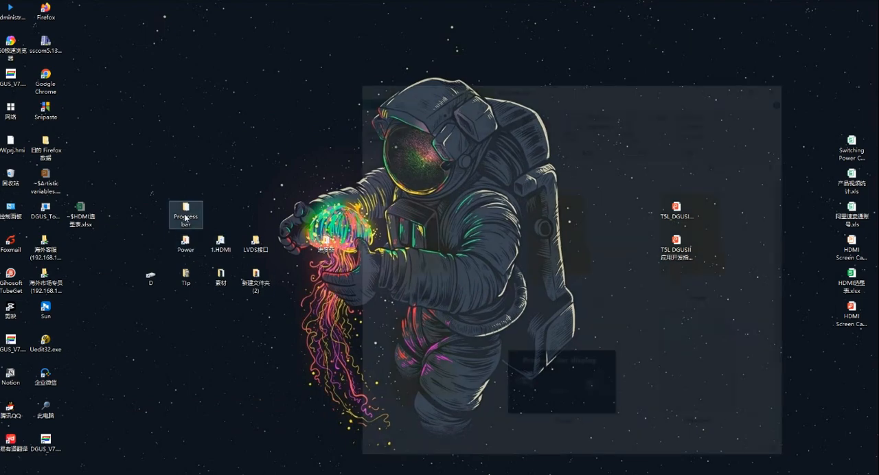
Step: Open the Progress bar folder from the desktop and select its generated DWIN_SET folder
{"action": "double_click", "coordinate": [185, 214]}
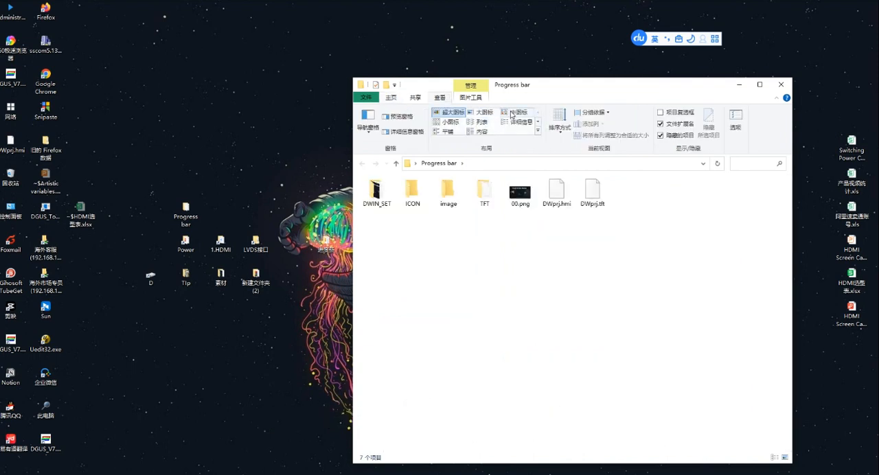
{"action": "left_click", "coordinate": [358, 189]}
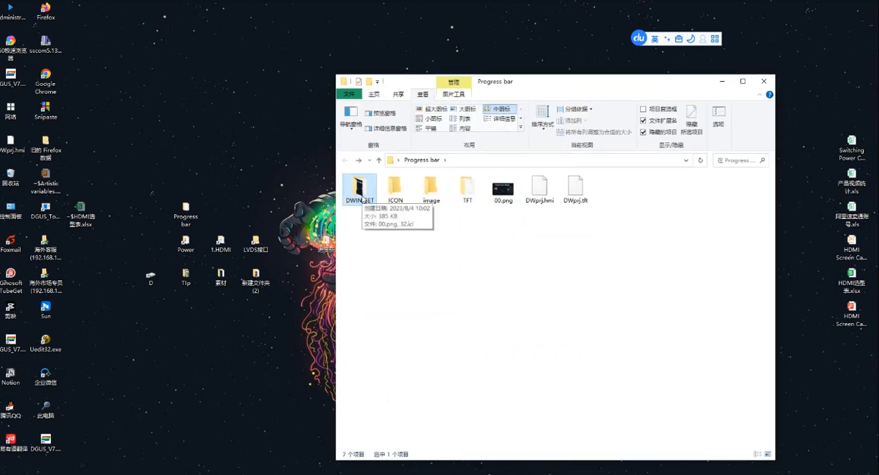